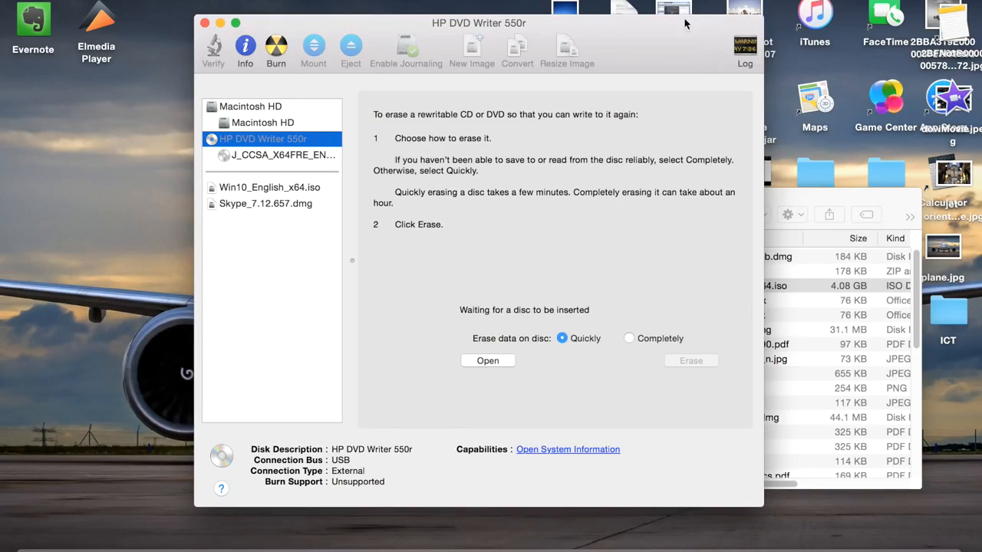
{"action": "mouse_move", "coordinate": [652, 67]}
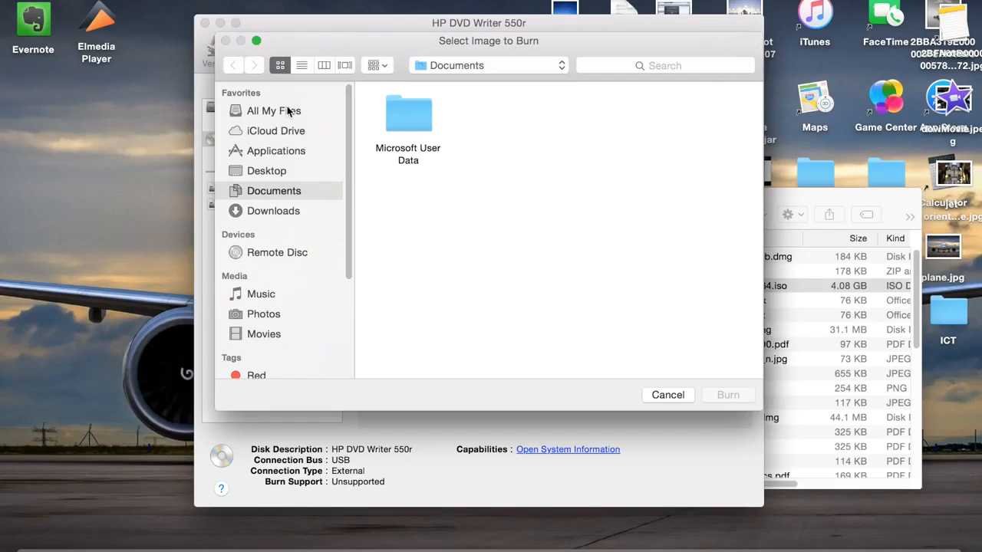
- Choose Win10_English_x64.iso from All My Files as the disk image to burn
{"action": "left_click", "coordinate": [273, 110]}
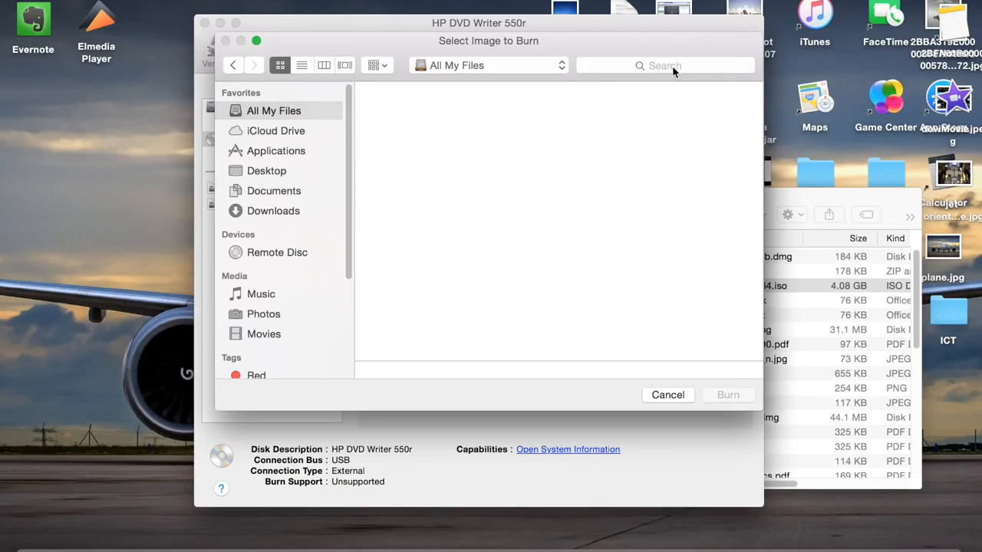
{"action": "mouse_move", "coordinate": [635, 67]}
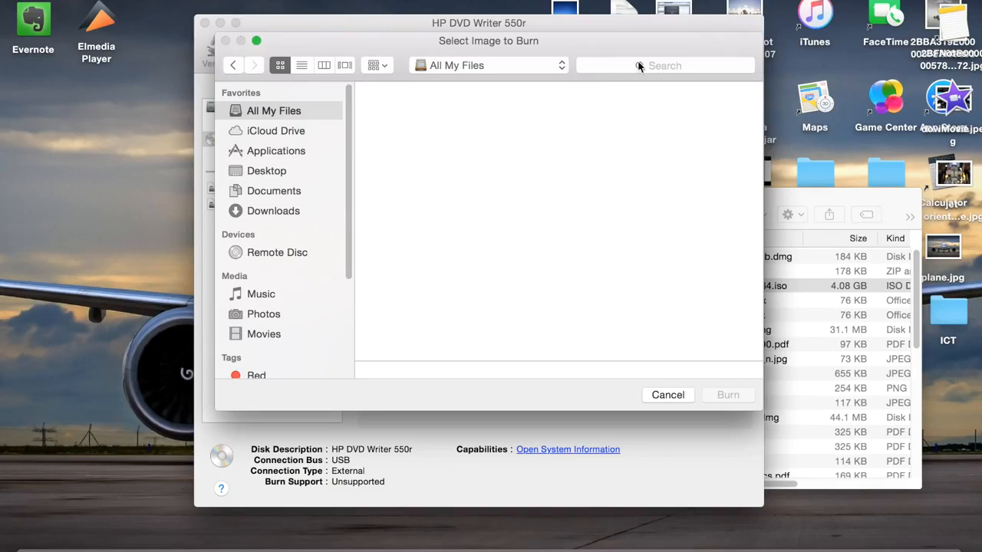
{"action": "left_click", "coordinate": [663, 64]}
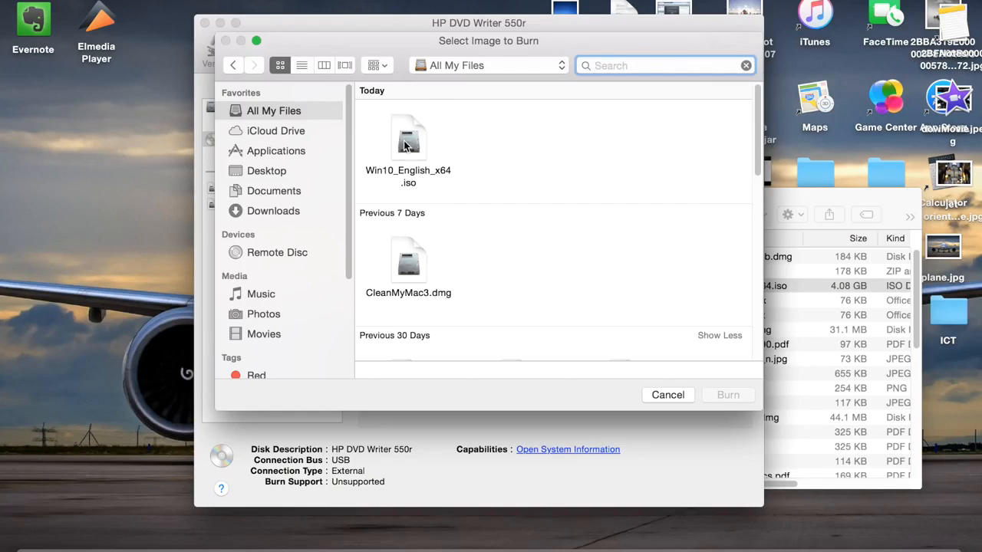
{"action": "left_click", "coordinate": [408, 139]}
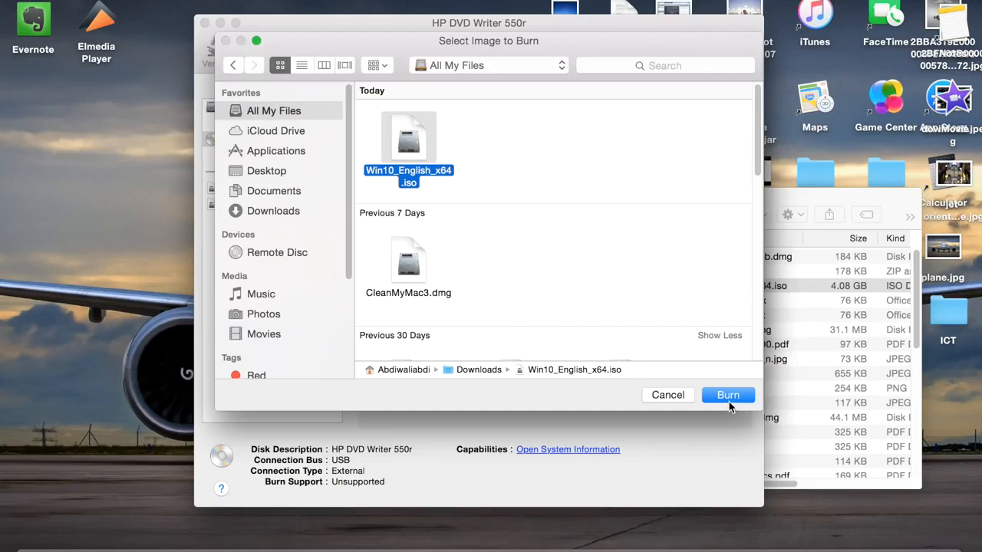
{"action": "mouse_move", "coordinate": [720, 412]}
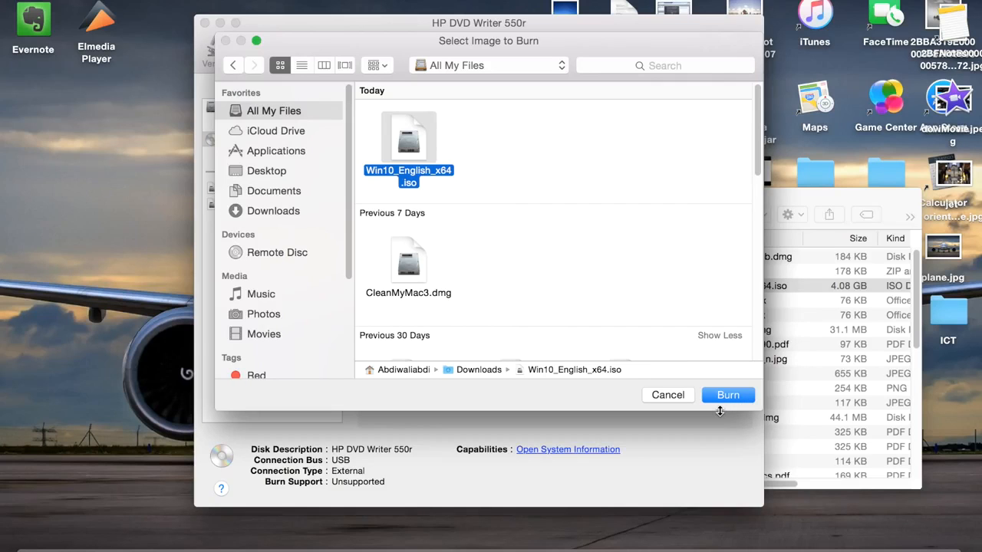